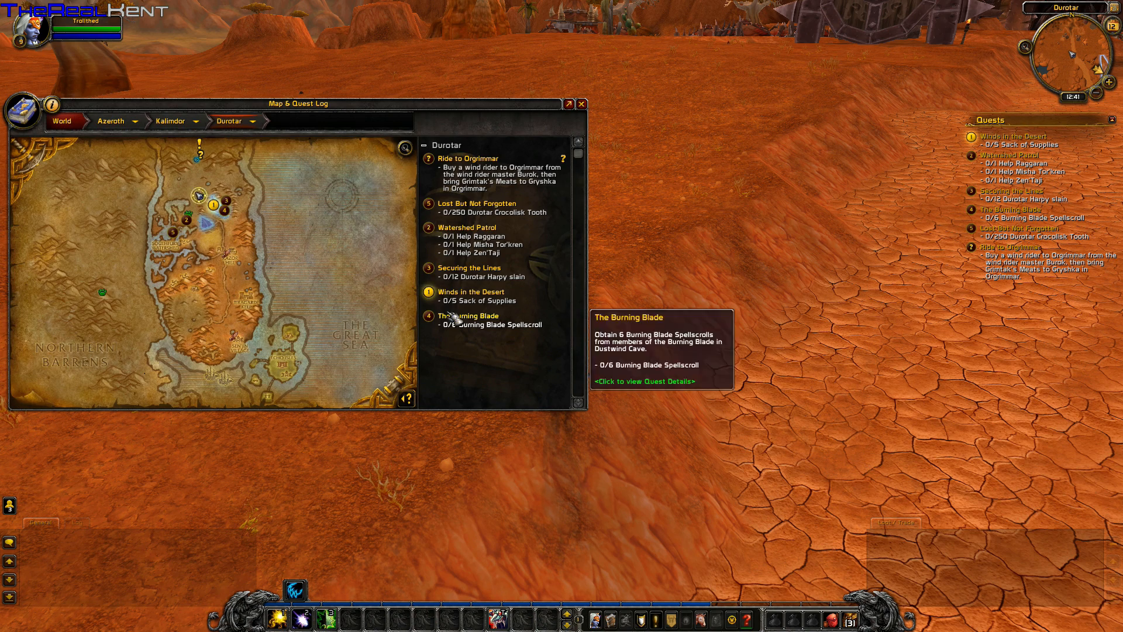
# - Zoom the map out from Durotar to the whole Kalimdor continent via the breadcrumb
pyautogui.click(170, 121)
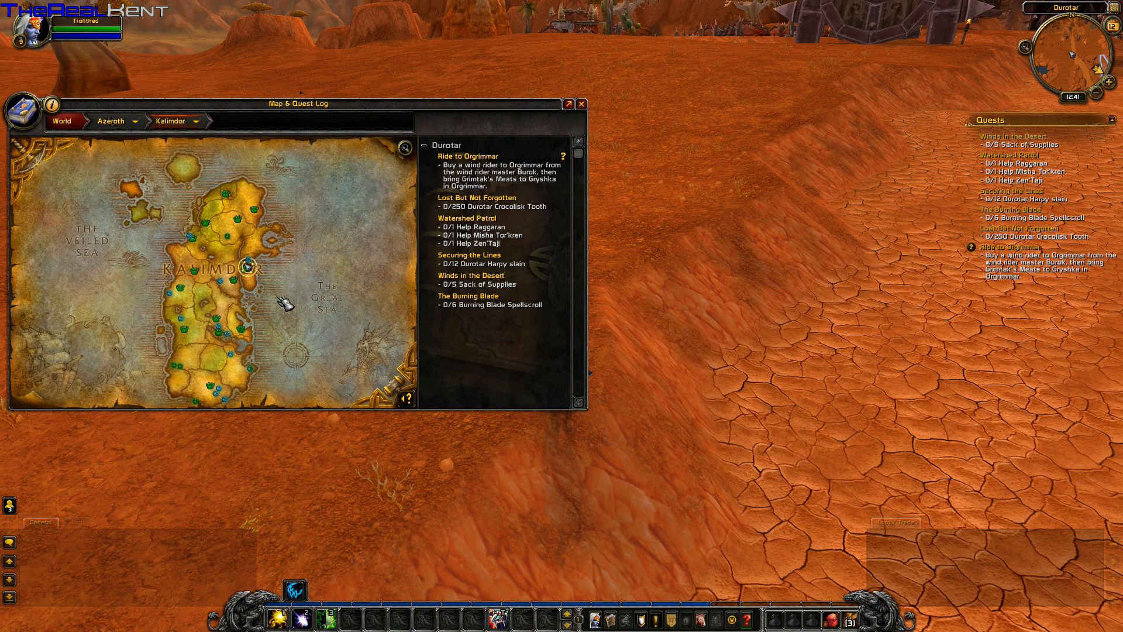
pyautogui.moveTo(251, 359)
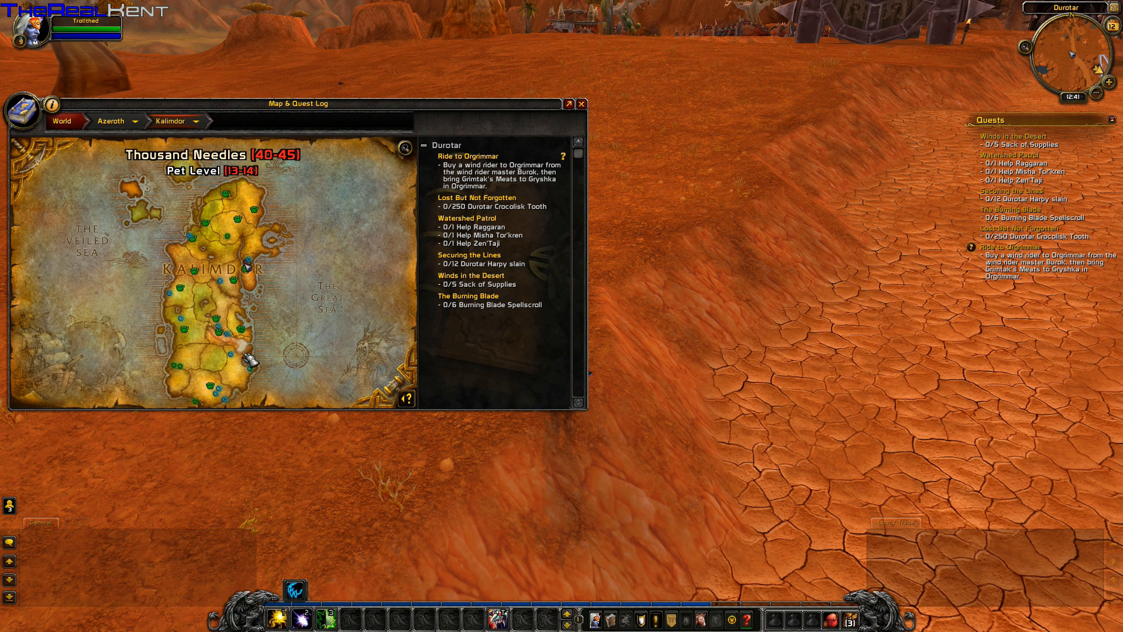
pyautogui.moveTo(247, 361)
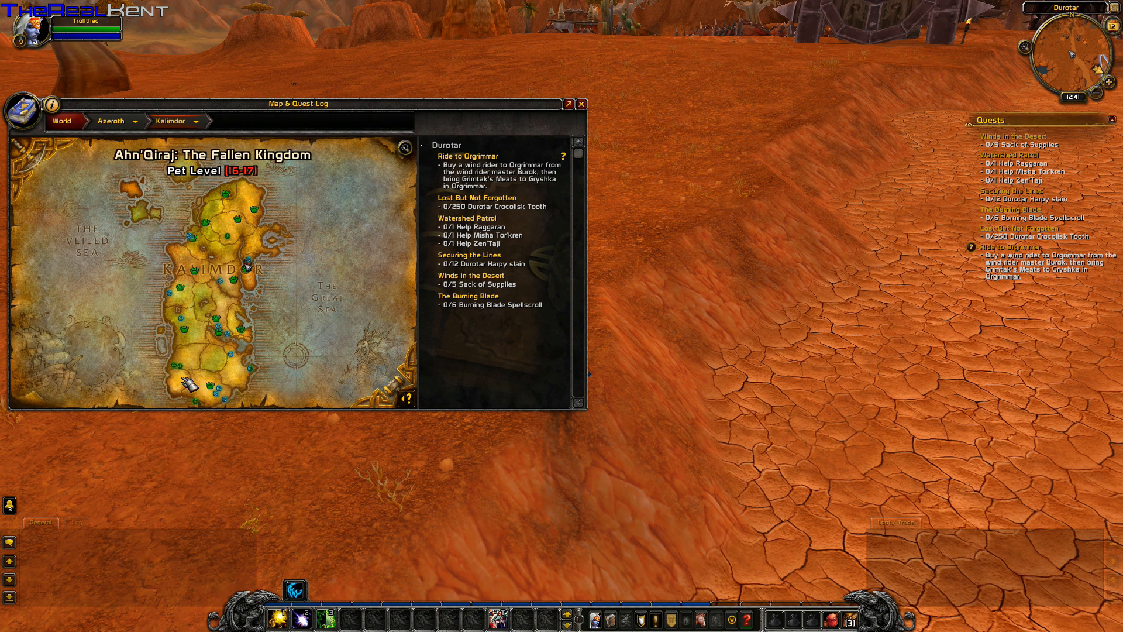
pyautogui.moveTo(190, 364)
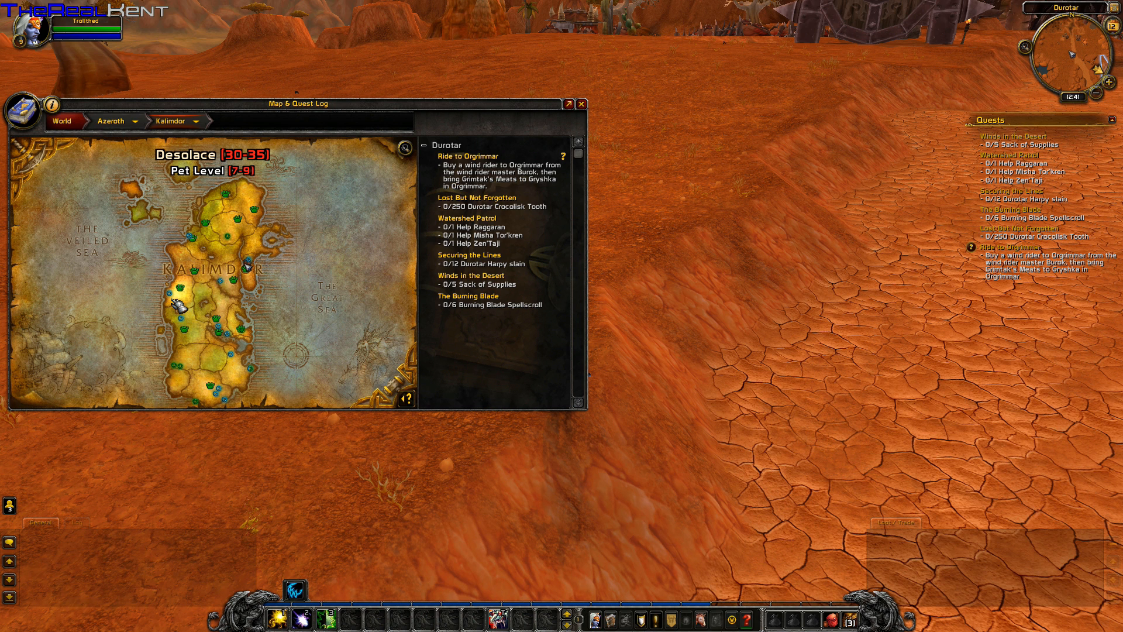
pyautogui.moveTo(180, 296)
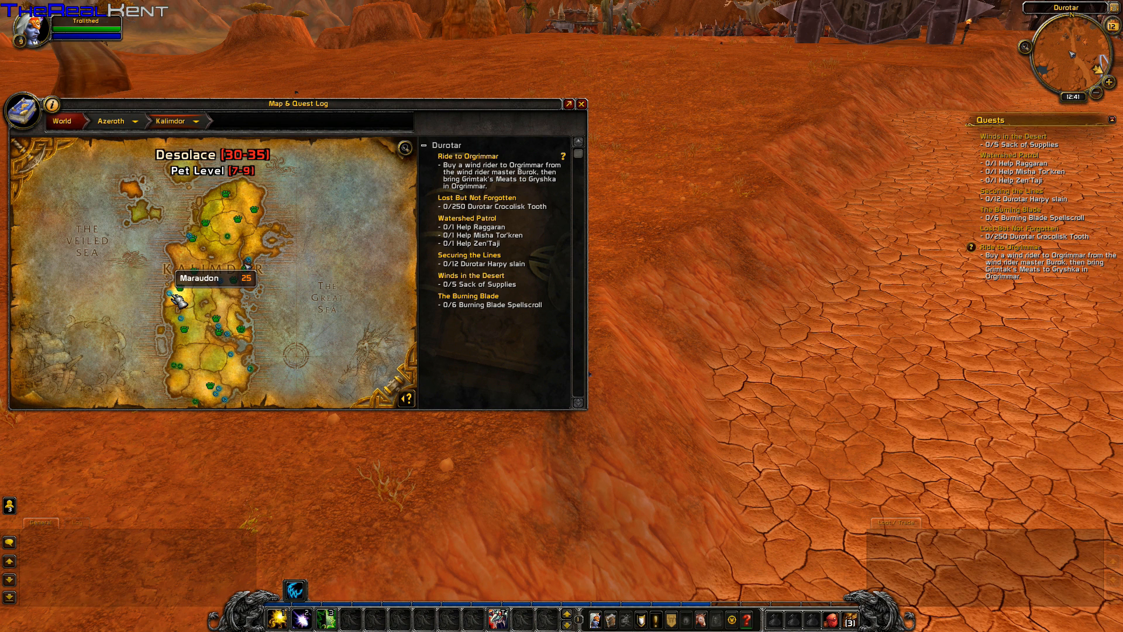
pyautogui.moveTo(272, 300)
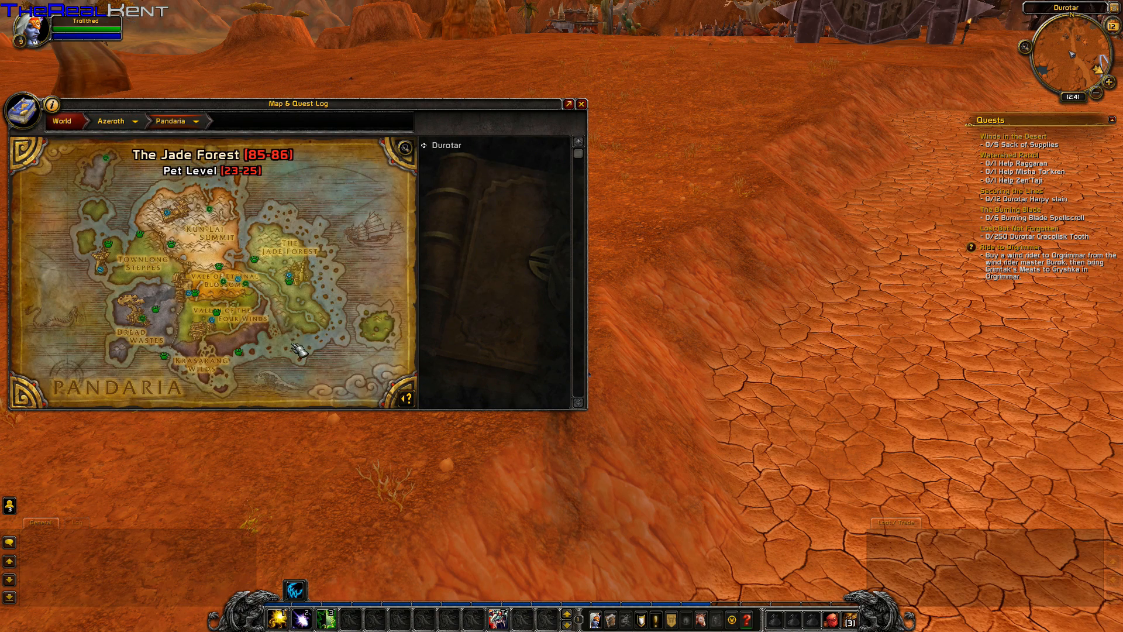
# - Cycle the continent dropdown through Broken Isles and Northrend to Eastern Kingdoms
pyautogui.click(176, 120)
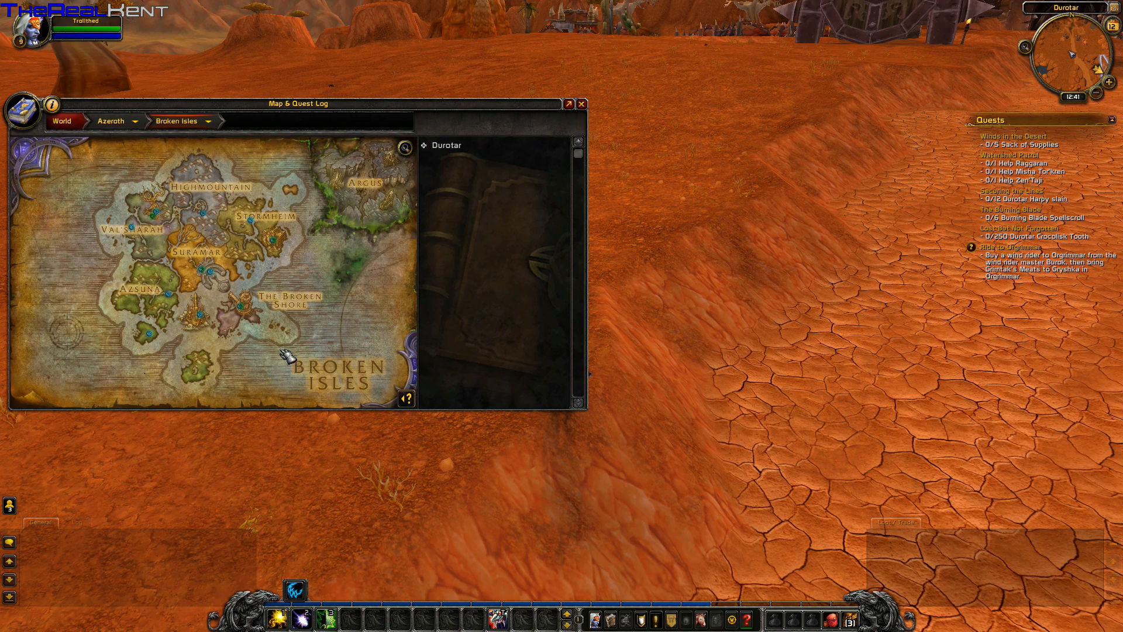
pyautogui.click(177, 121)
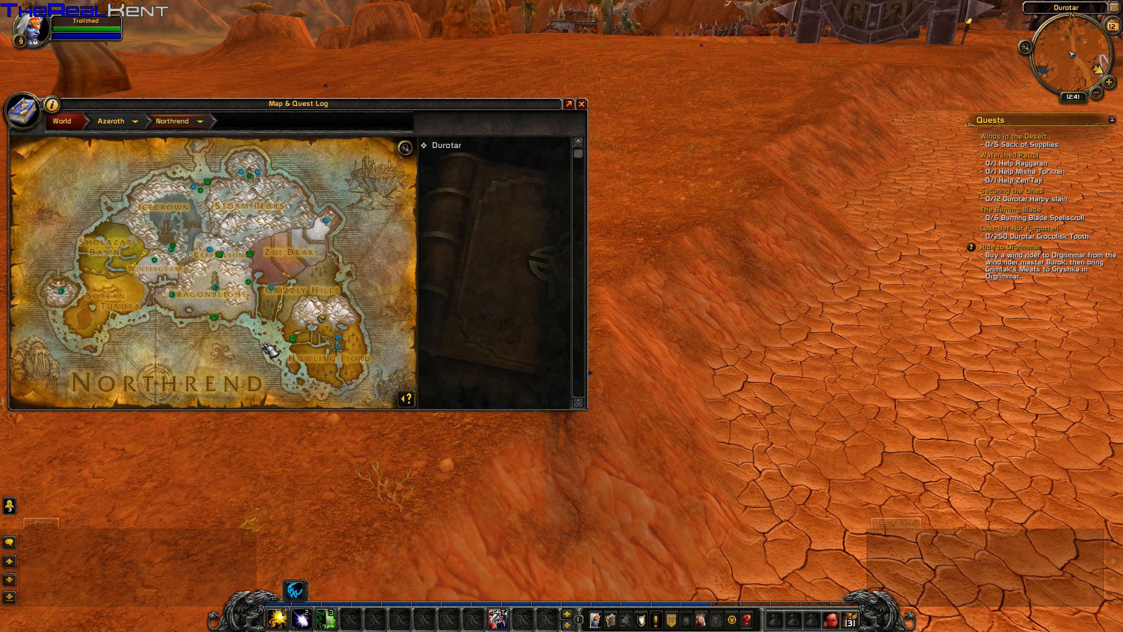
pyautogui.click(176, 120)
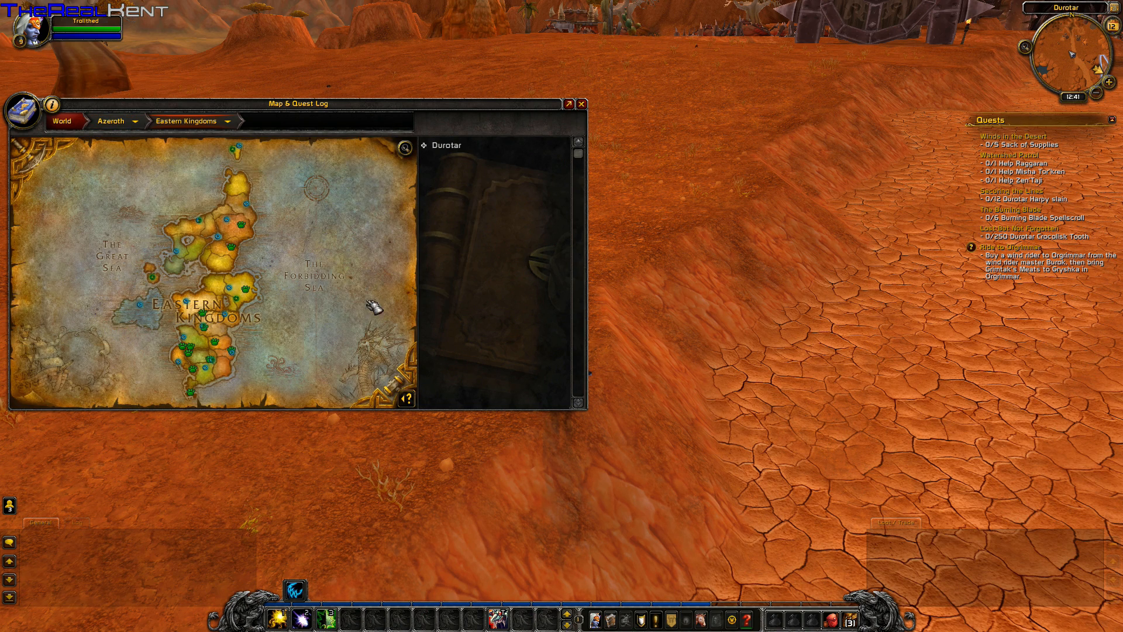
pyautogui.moveTo(354, 315)
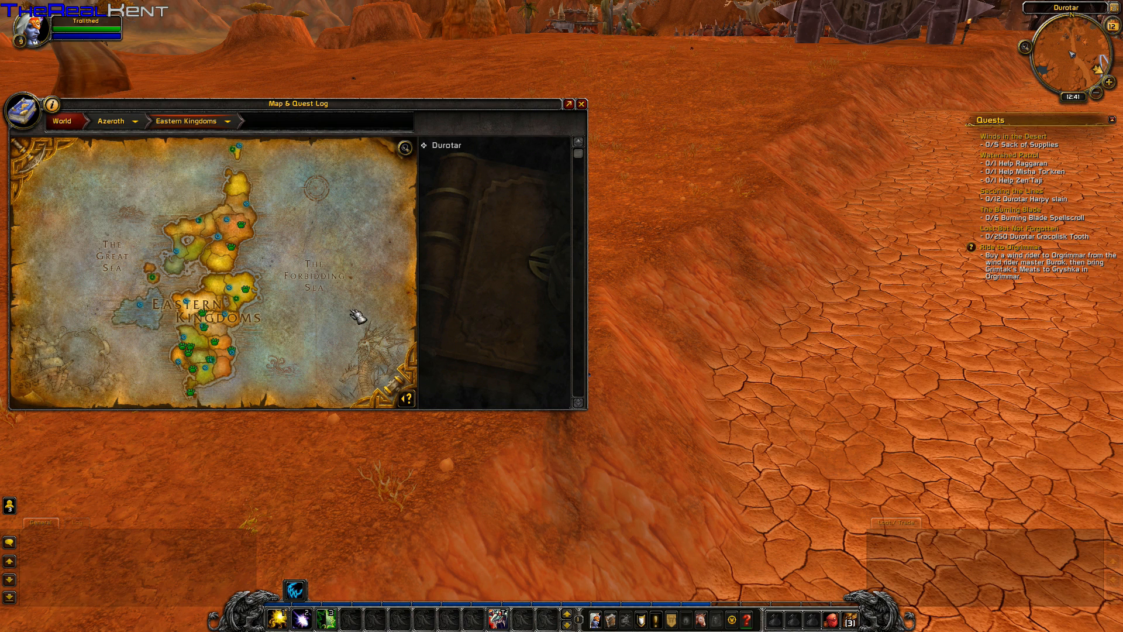
pyautogui.moveTo(338, 315)
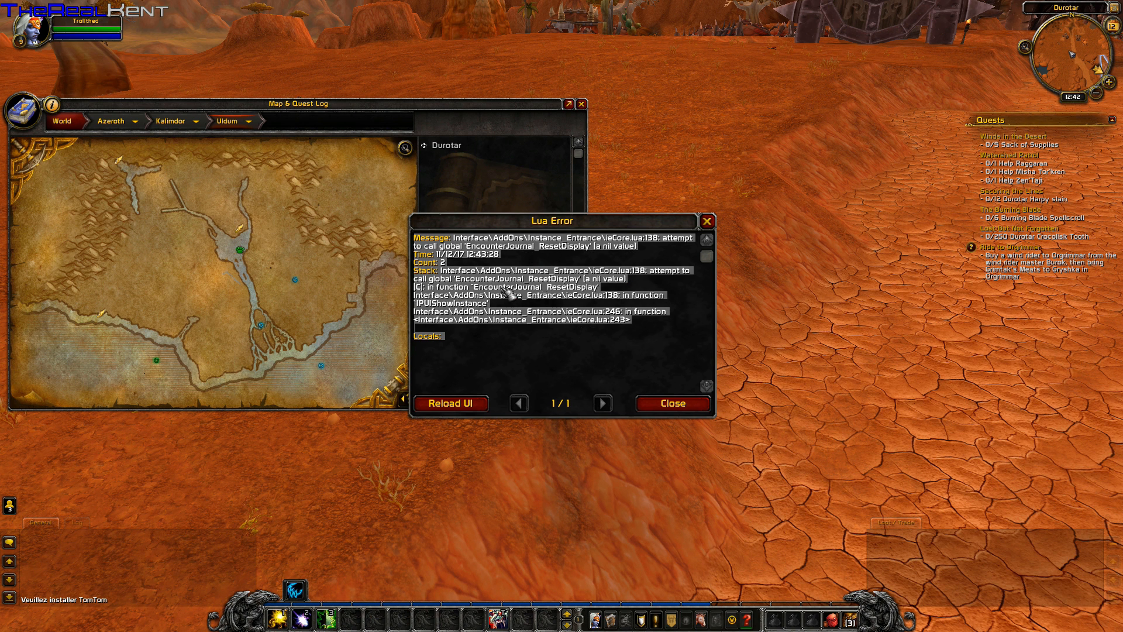
pyautogui.moveTo(523, 348)
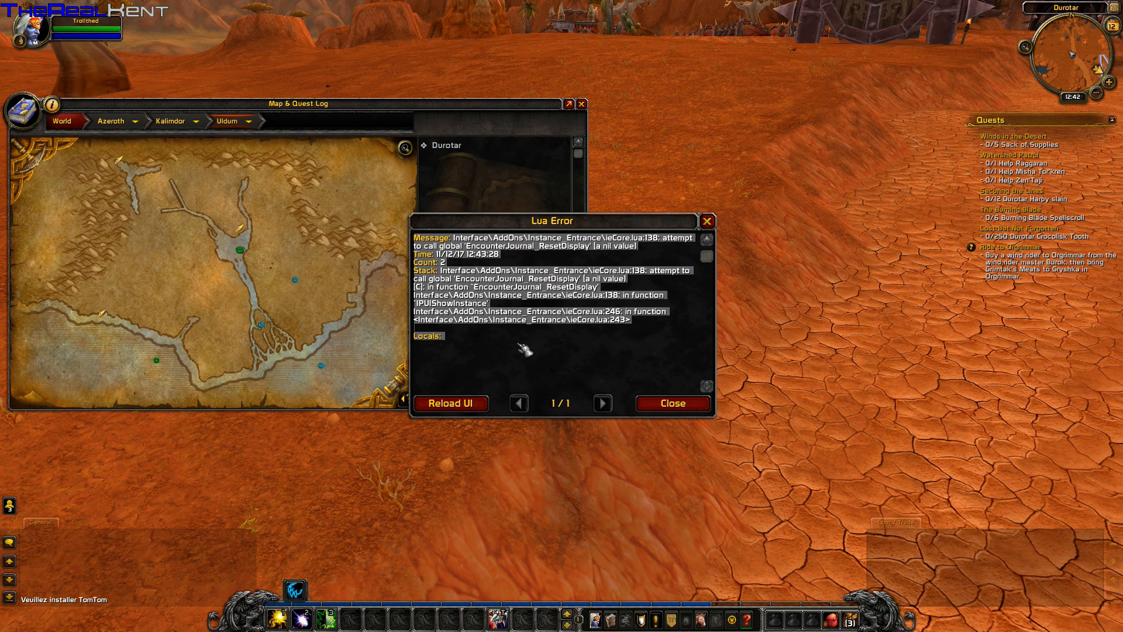
pyautogui.click(672, 403)
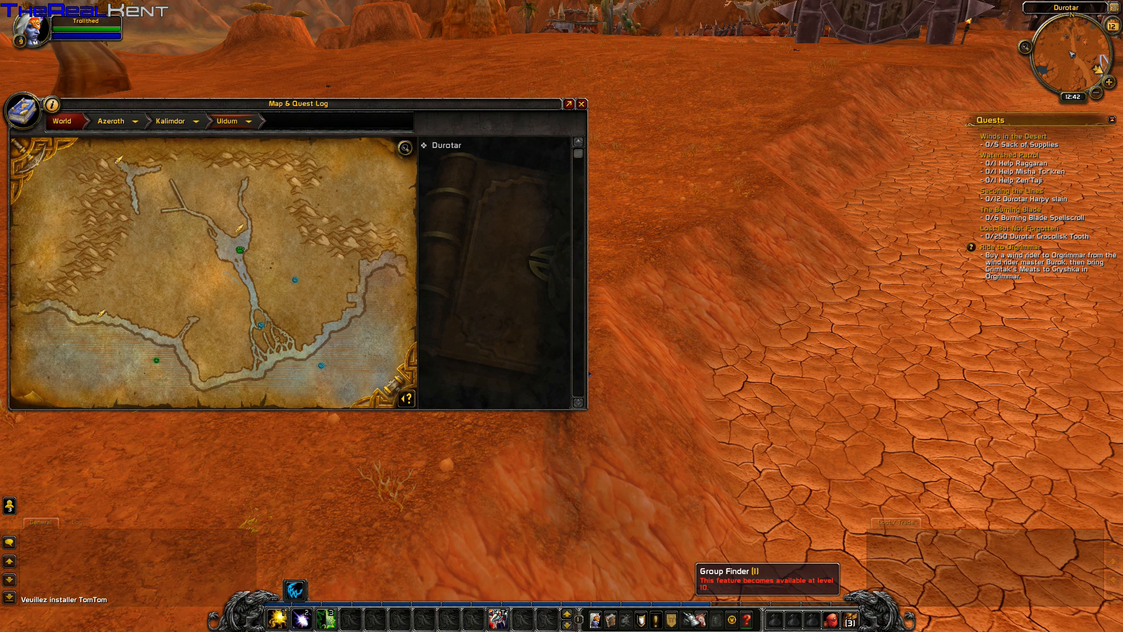
pyautogui.moveTo(306, 282)
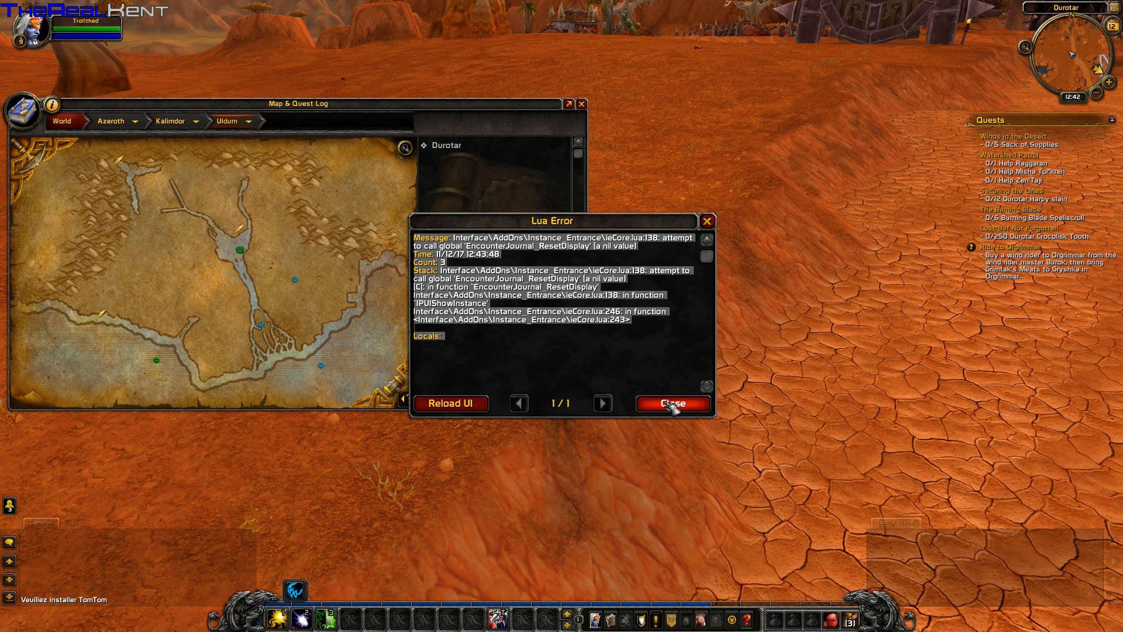
# - Dismiss the Instance Entrance Lua error popup twice, leaving the Uldum map clear
pyautogui.click(671, 402)
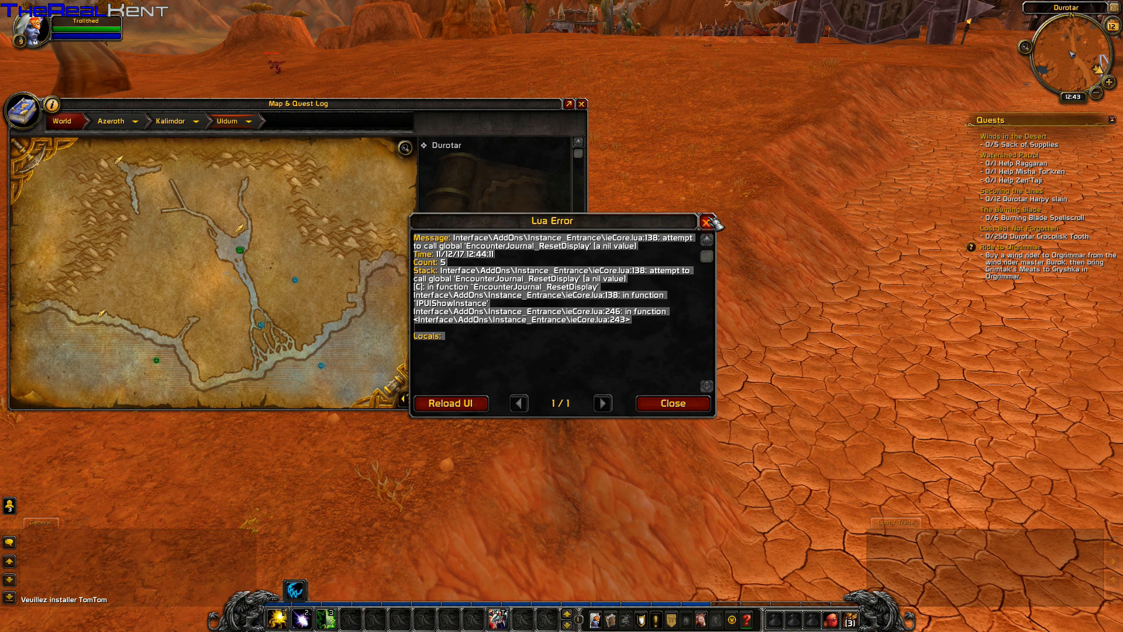
pyautogui.click(672, 403)
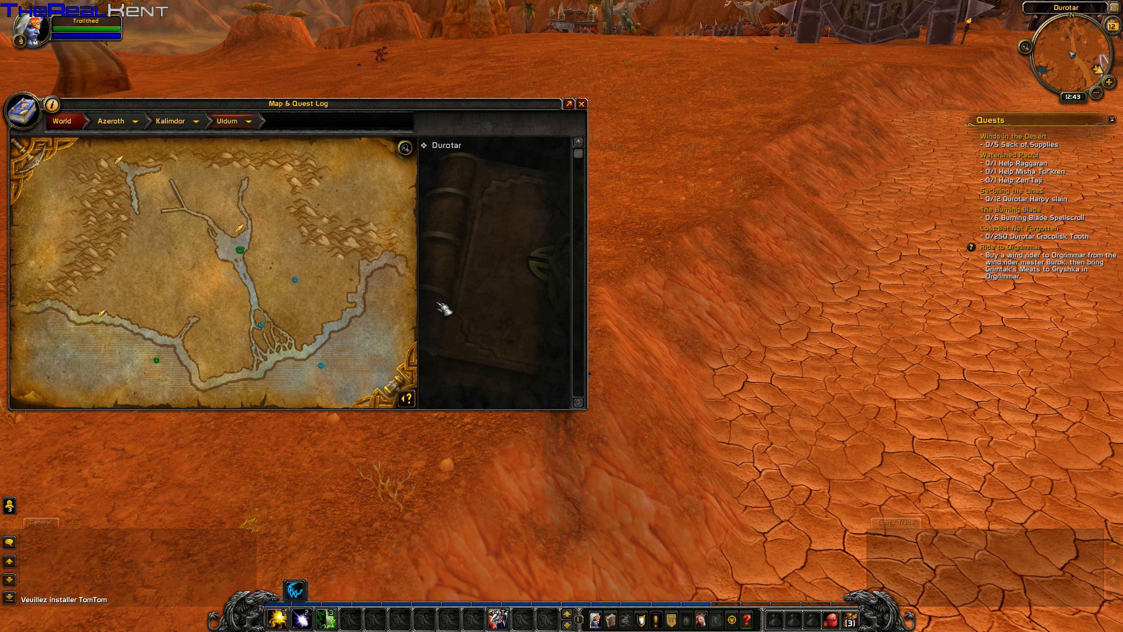
pyautogui.moveTo(433, 222)
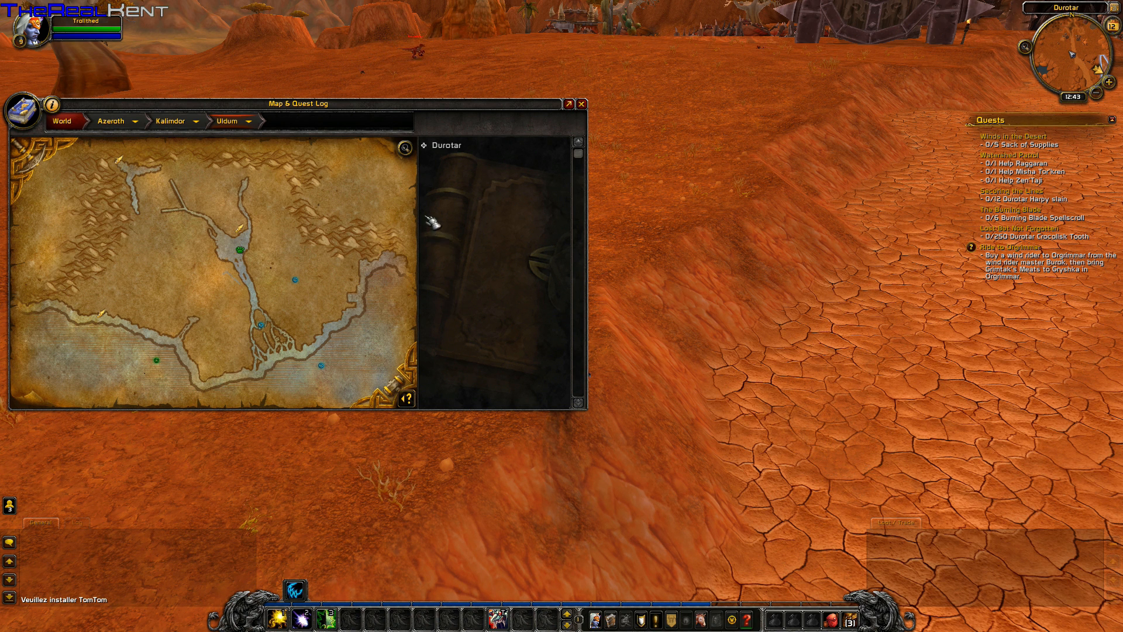